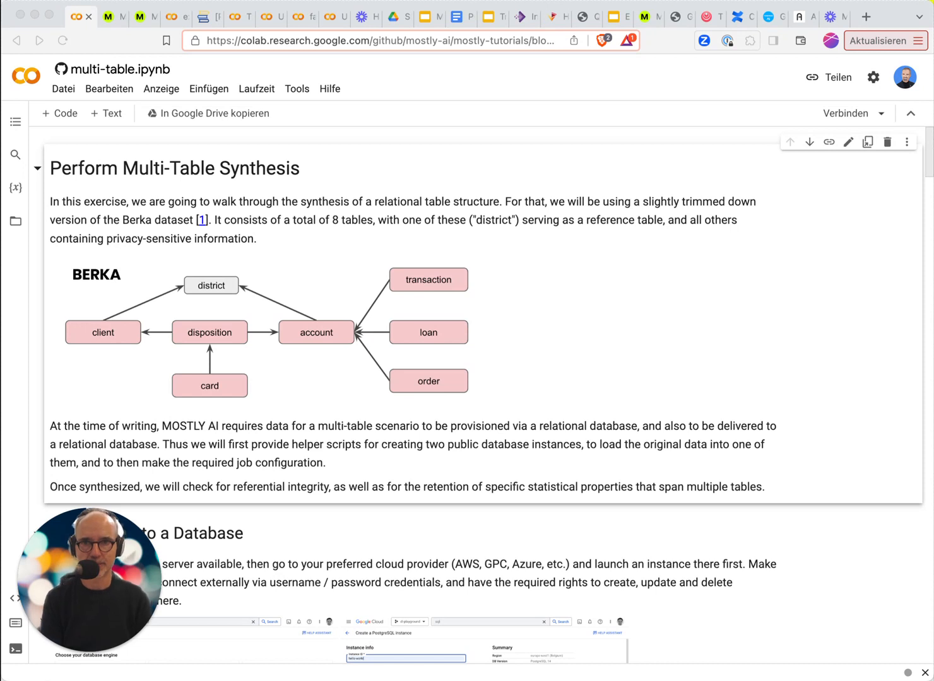
mouse_move(926, 199)
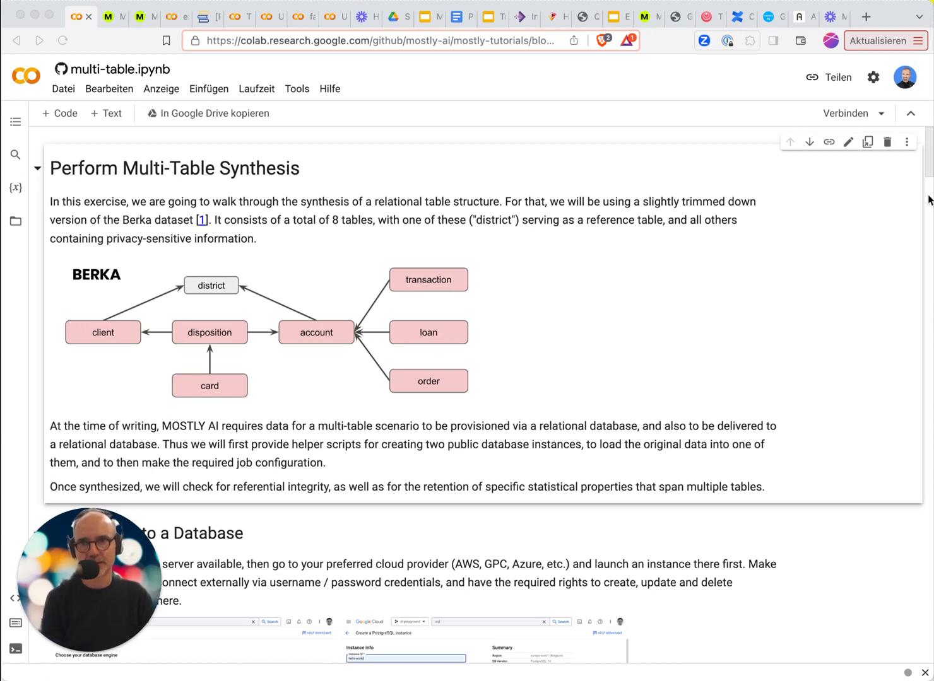
mouse_move(132, 362)
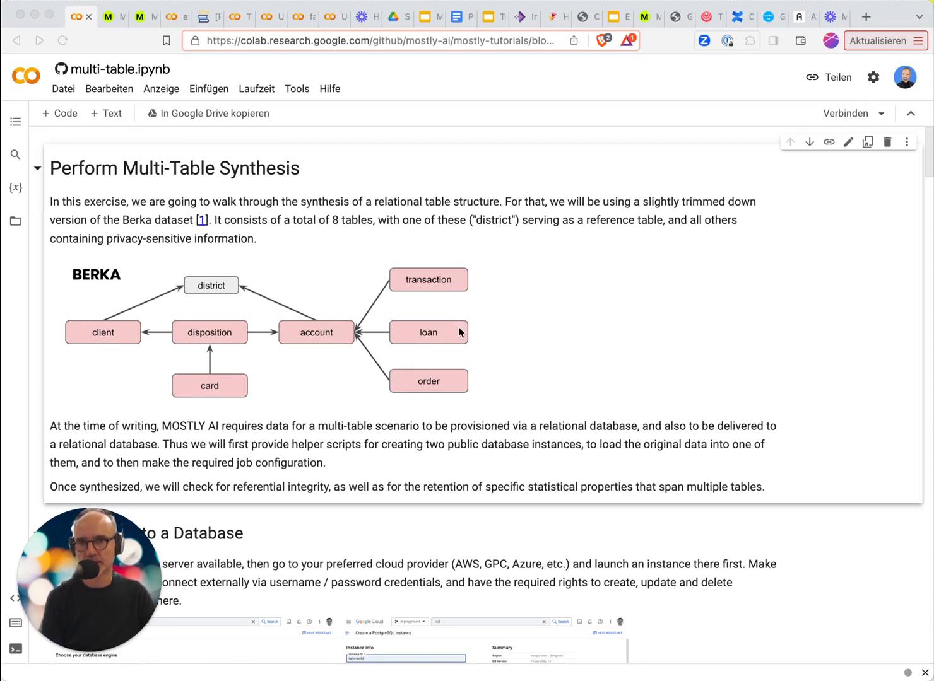
mouse_move(434, 397)
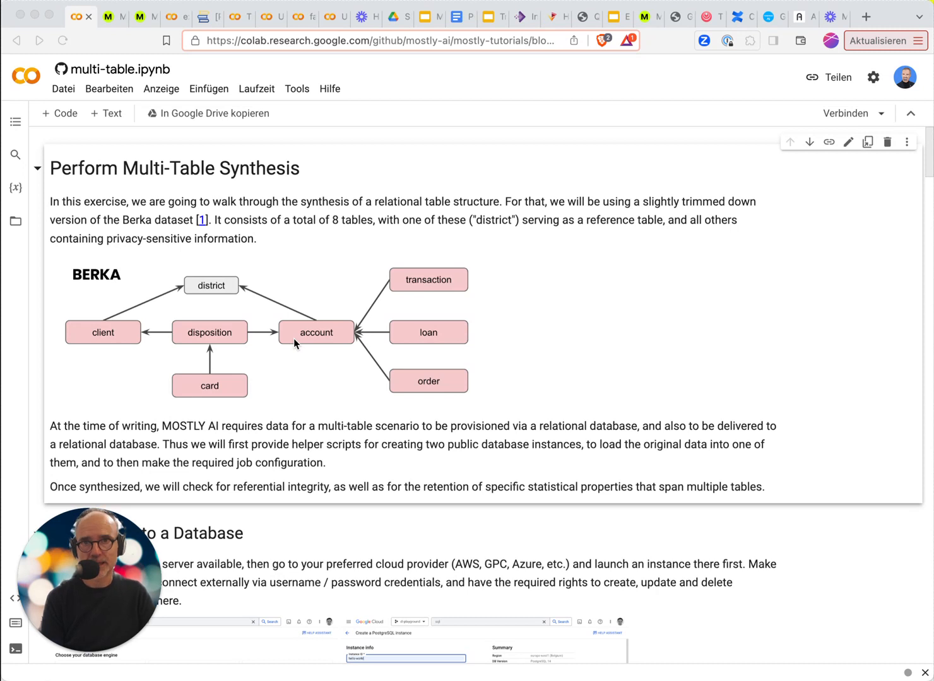
mouse_move(93, 340)
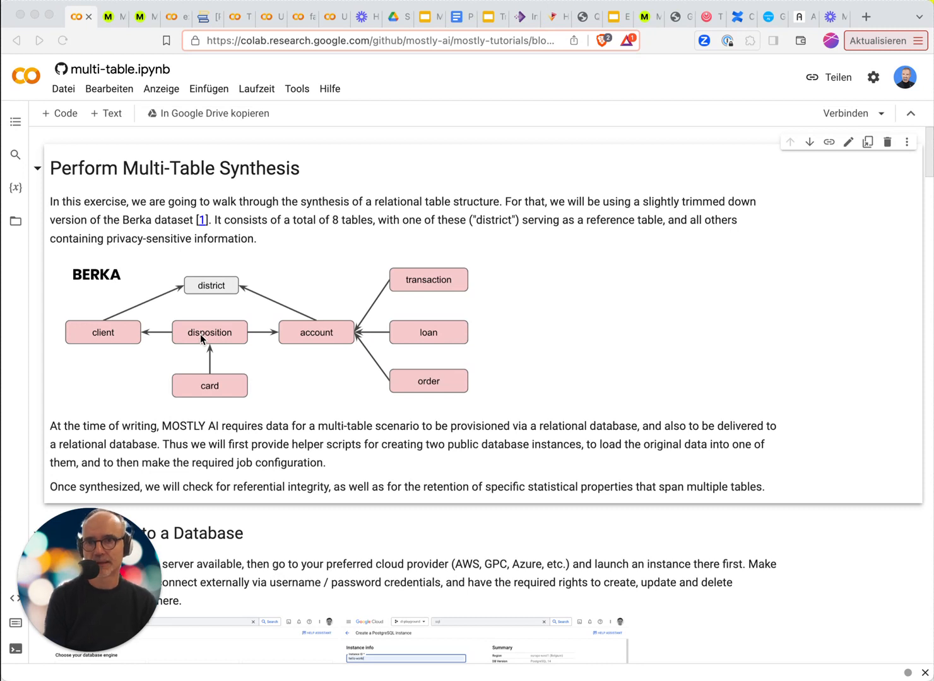
mouse_move(226, 301)
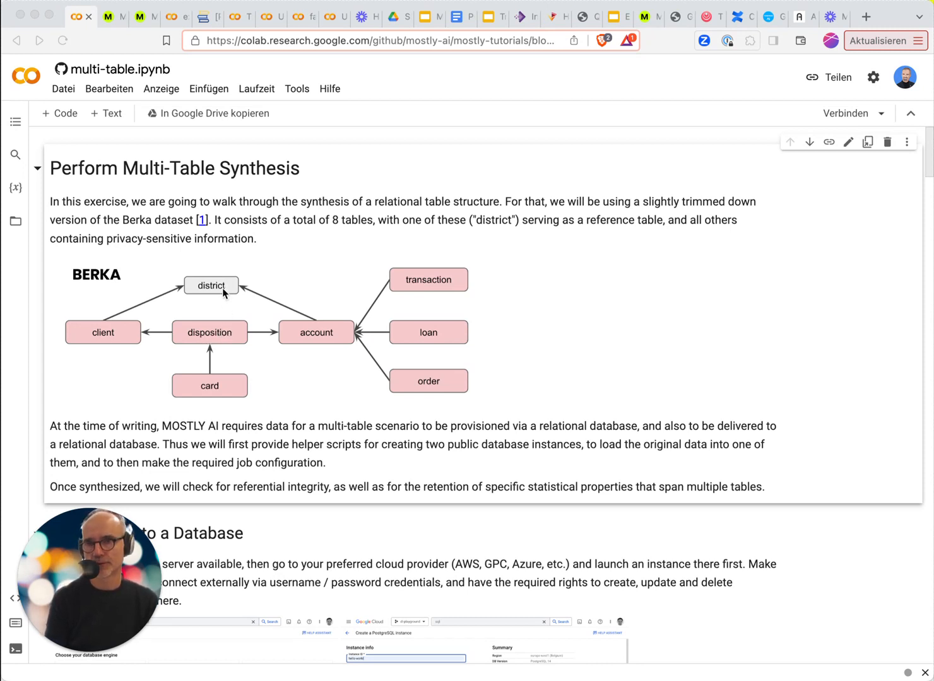
mouse_move(300, 342)
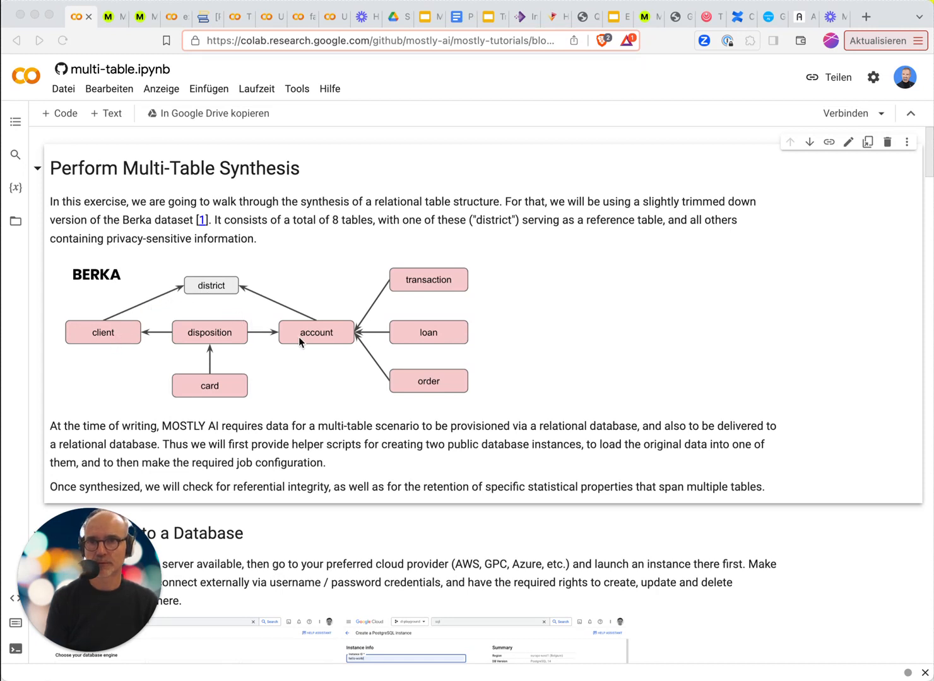
mouse_move(320, 355)
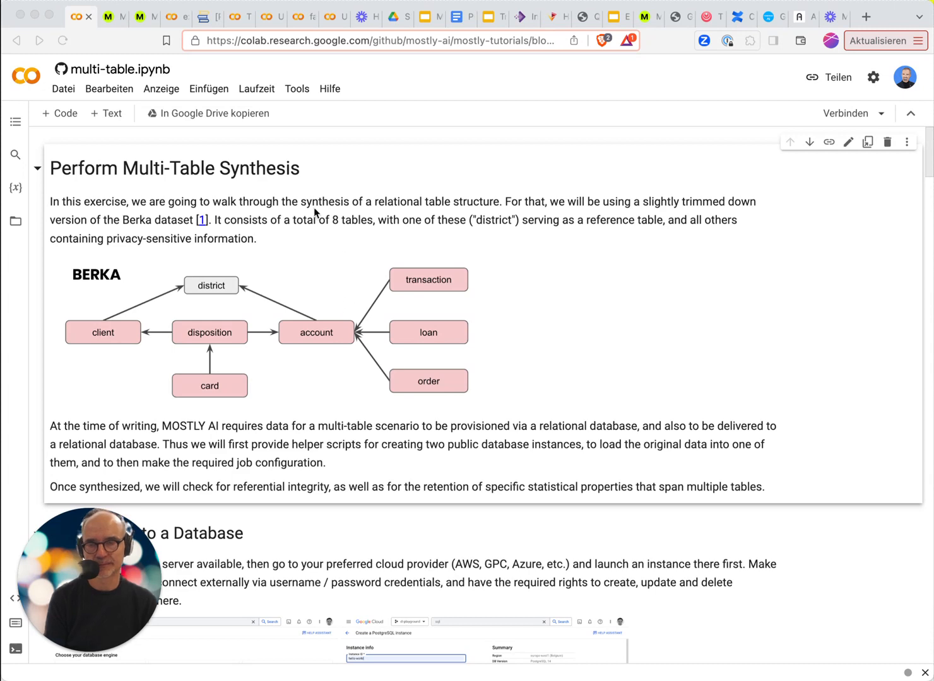
mouse_move(107, 15)
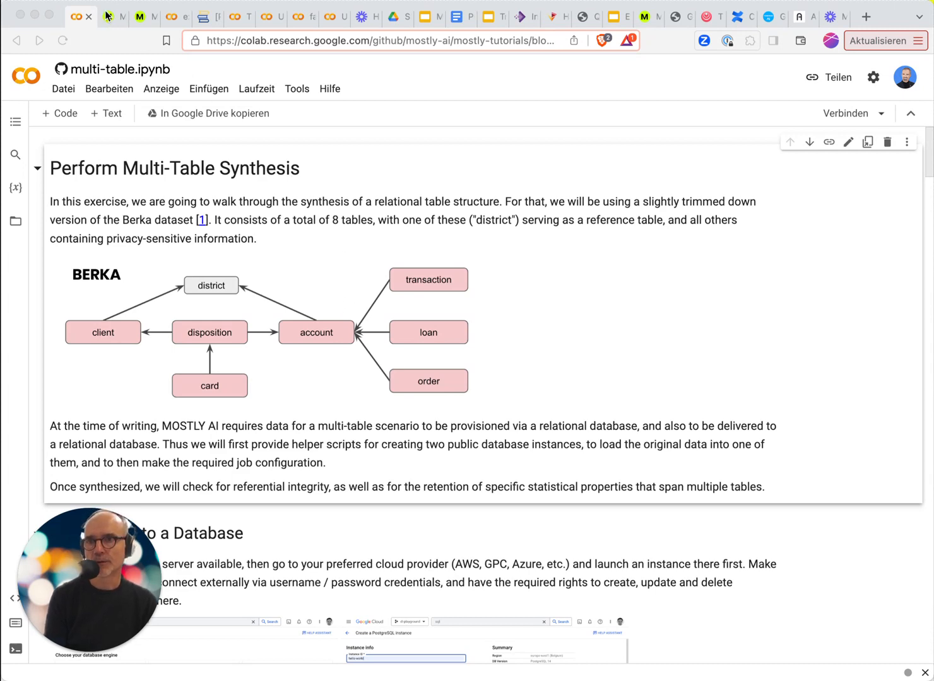
Bring up the BERKA job's Tables page listing account, client, card, disp, loan and order.
click(113, 17)
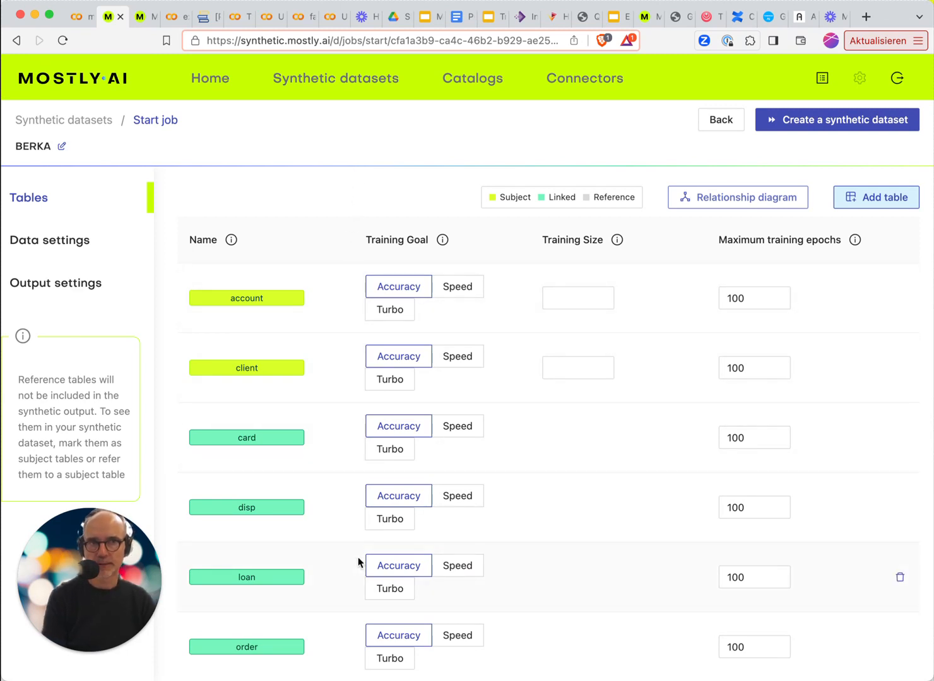
mouse_move(664, 495)
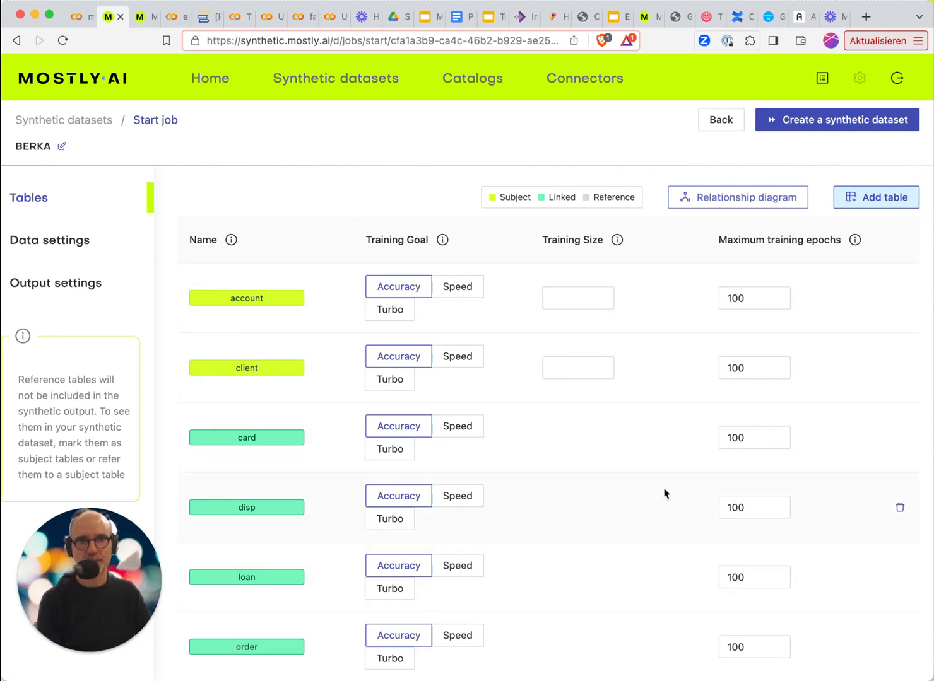
mouse_move(727, 201)
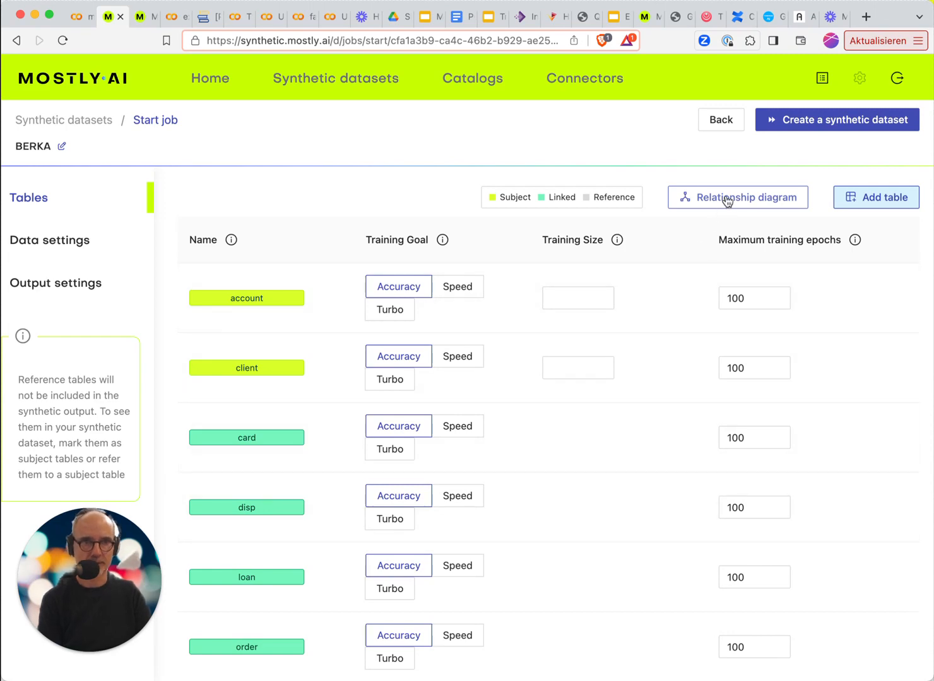
Show the relationship diagram linking card, disp, client, loan, order and trans to account.
click(737, 197)
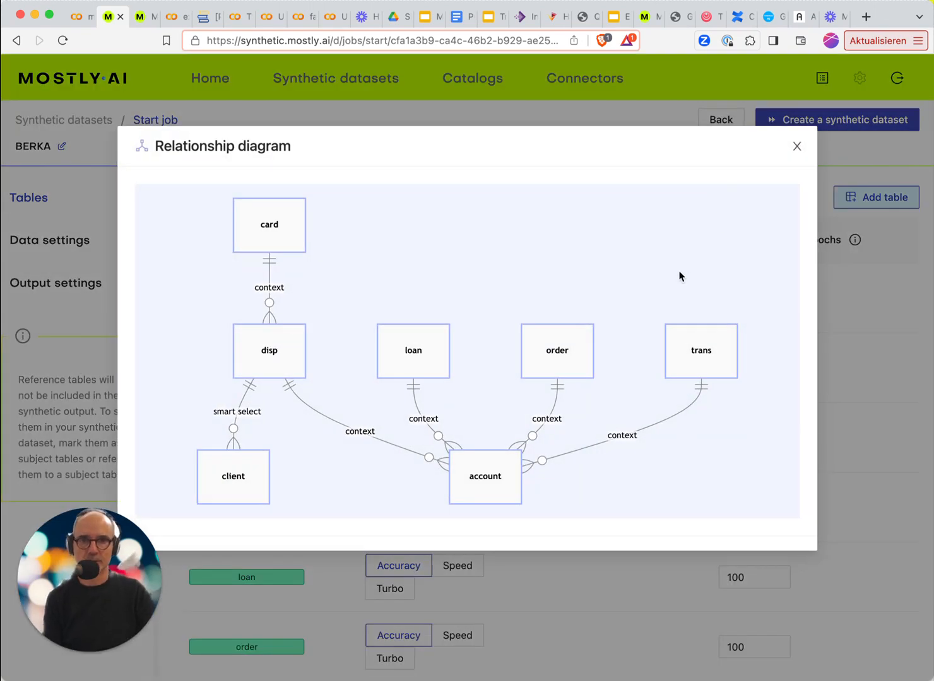
mouse_move(537, 508)
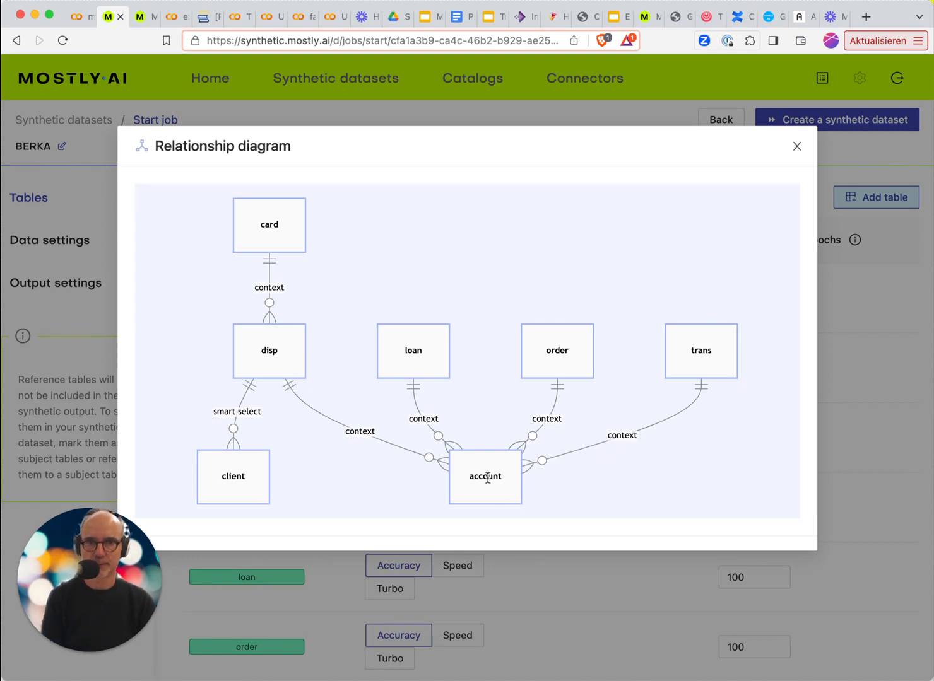
mouse_move(535, 356)
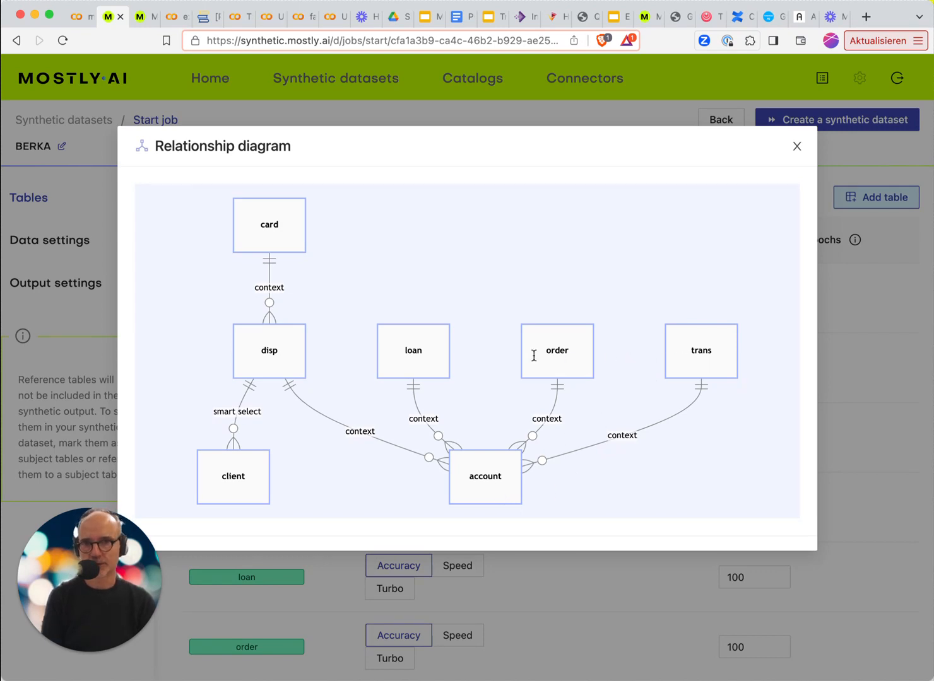
mouse_move(355, 374)
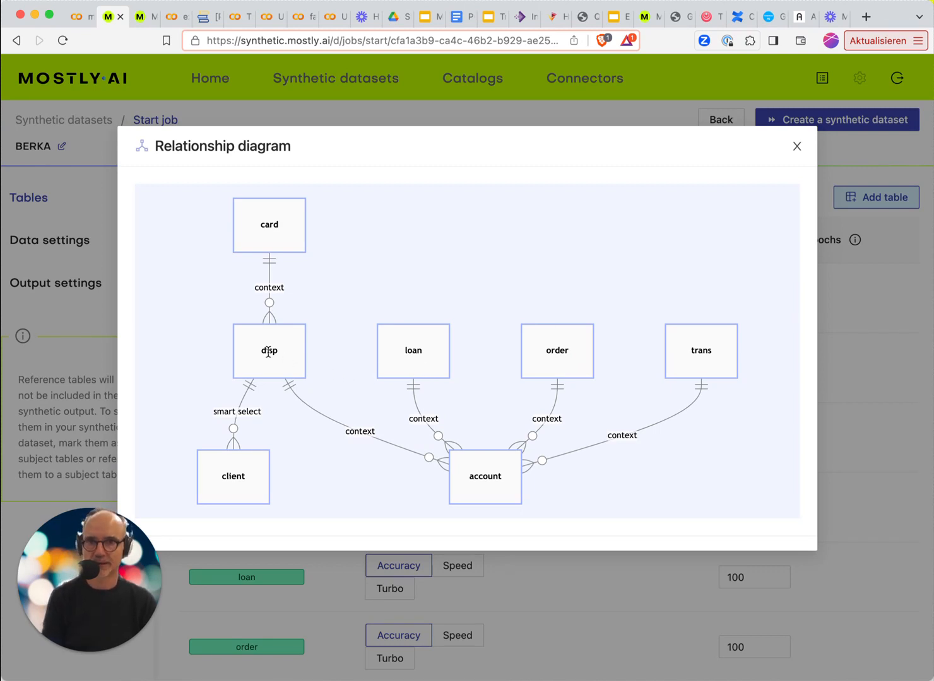
mouse_move(468, 492)
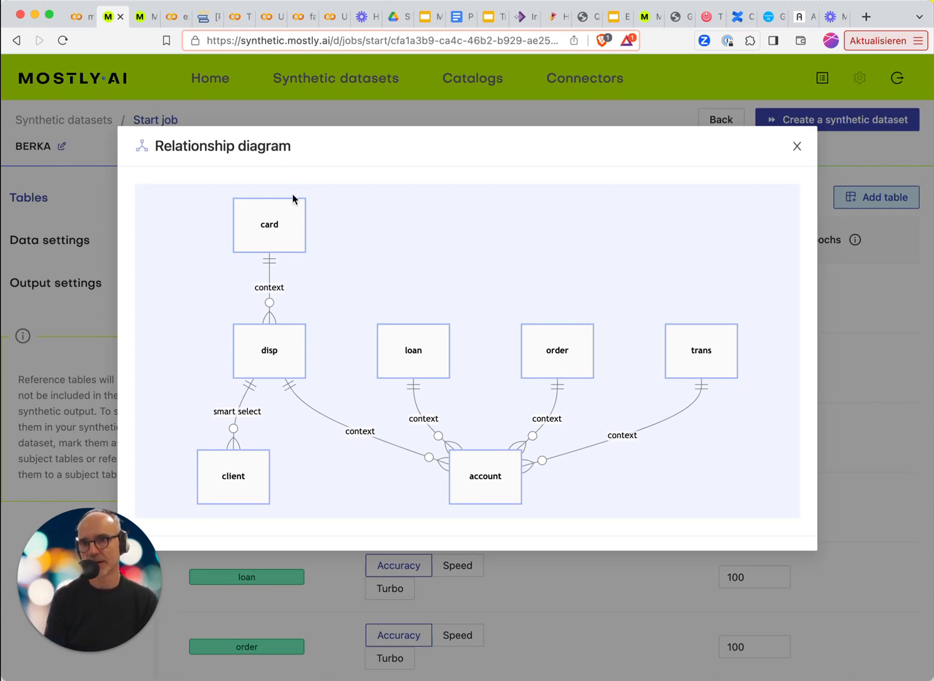
mouse_move(434, 319)
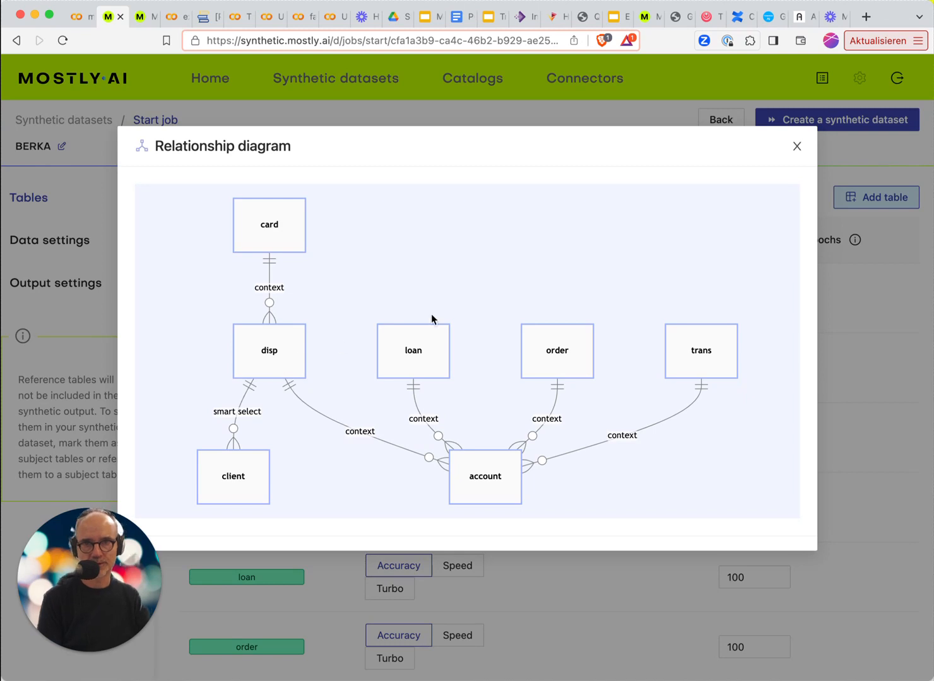
mouse_move(663, 281)
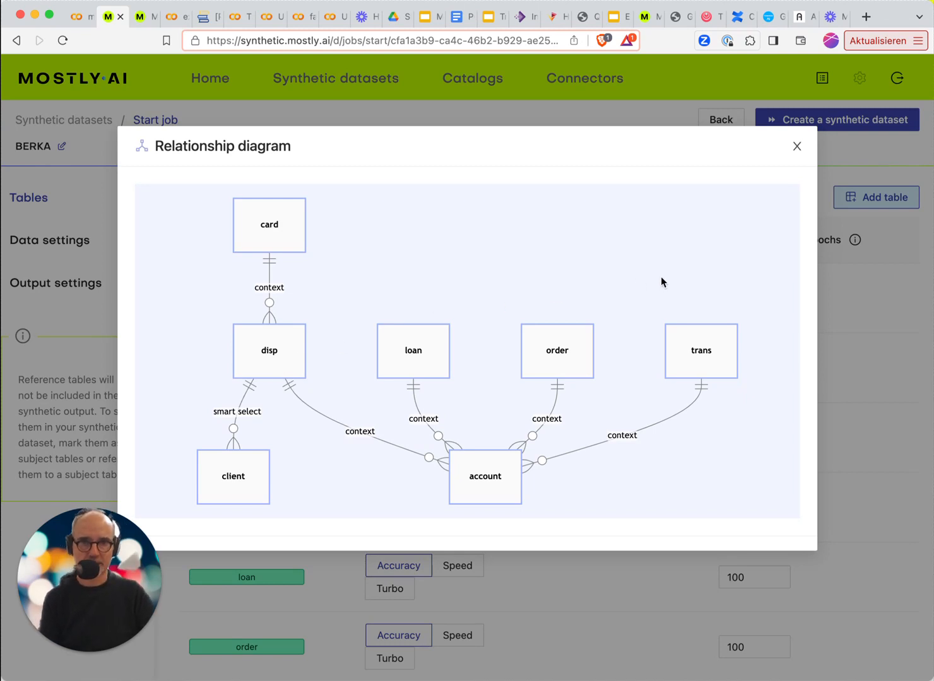